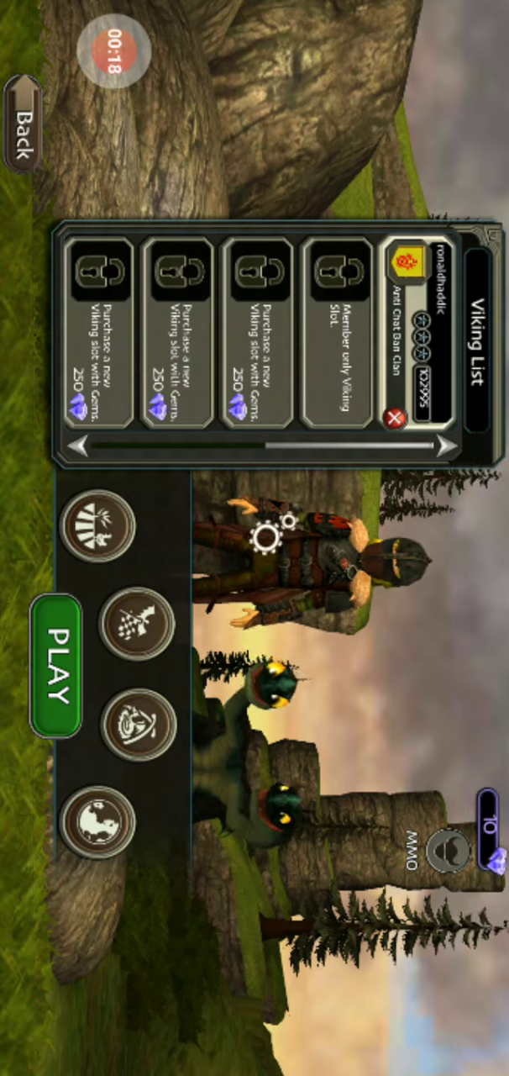
Start the game with the selected Viking via the green PLAY button.
{"action": "left_click", "coordinate": [51, 659]}
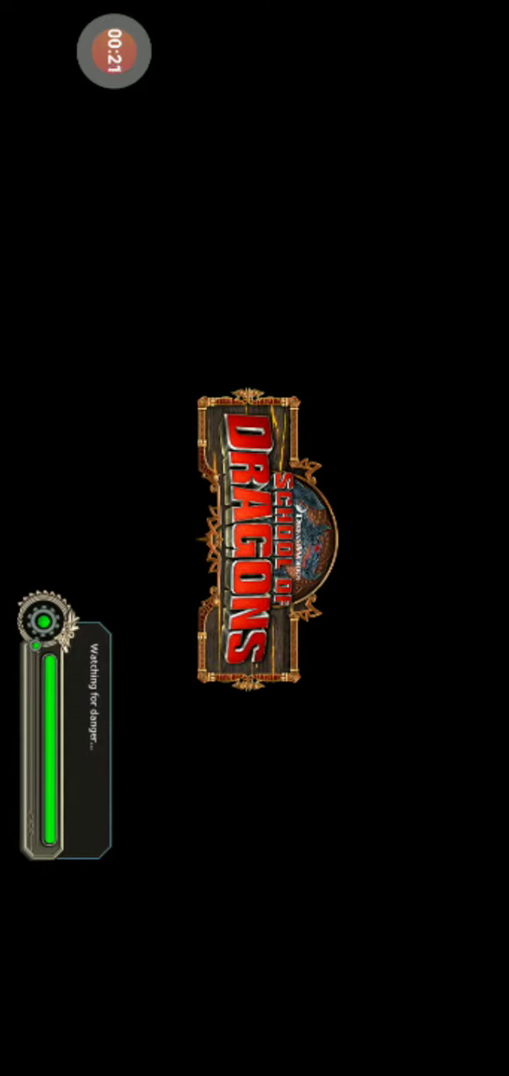